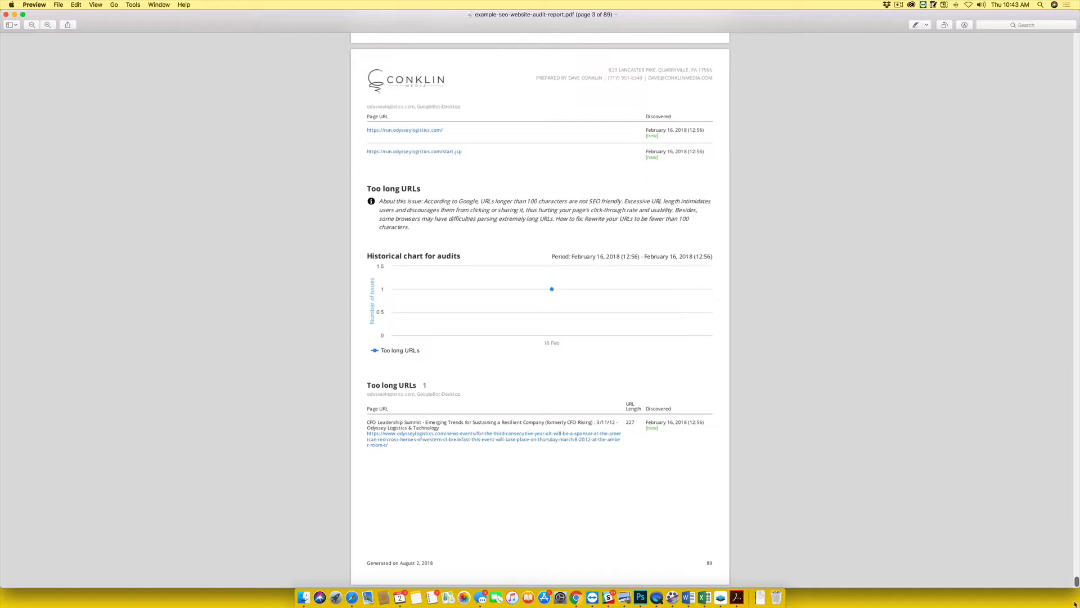
Step: Page from the report cover and score summary down into the detailed issue listings
{"action": "scroll", "scroll_direction": "down", "scroll_amount": 3}
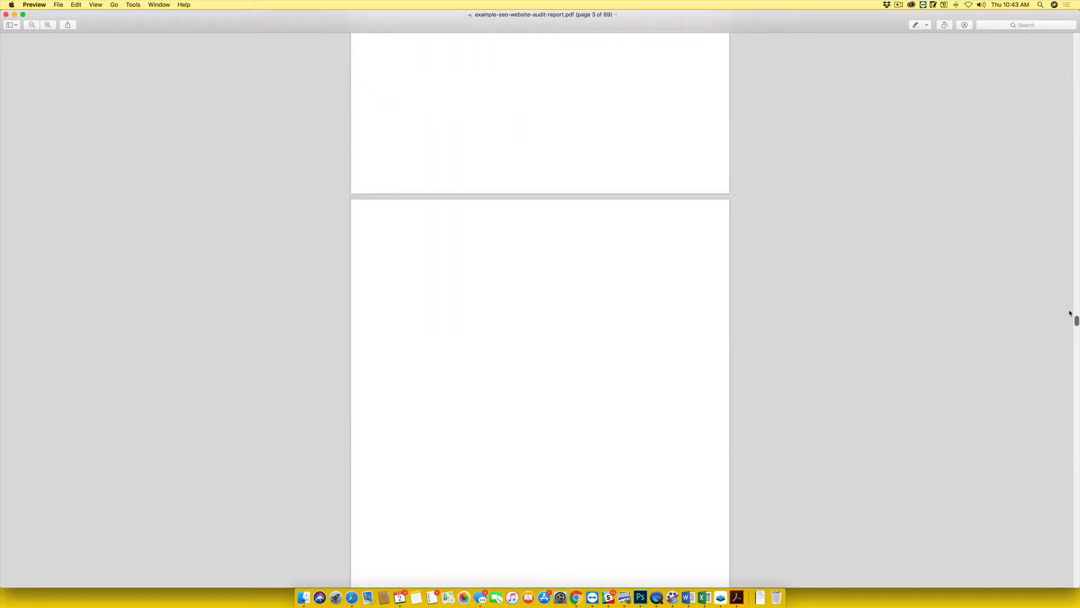
{"action": "scroll", "scroll_direction": "up", "scroll_amount": 3}
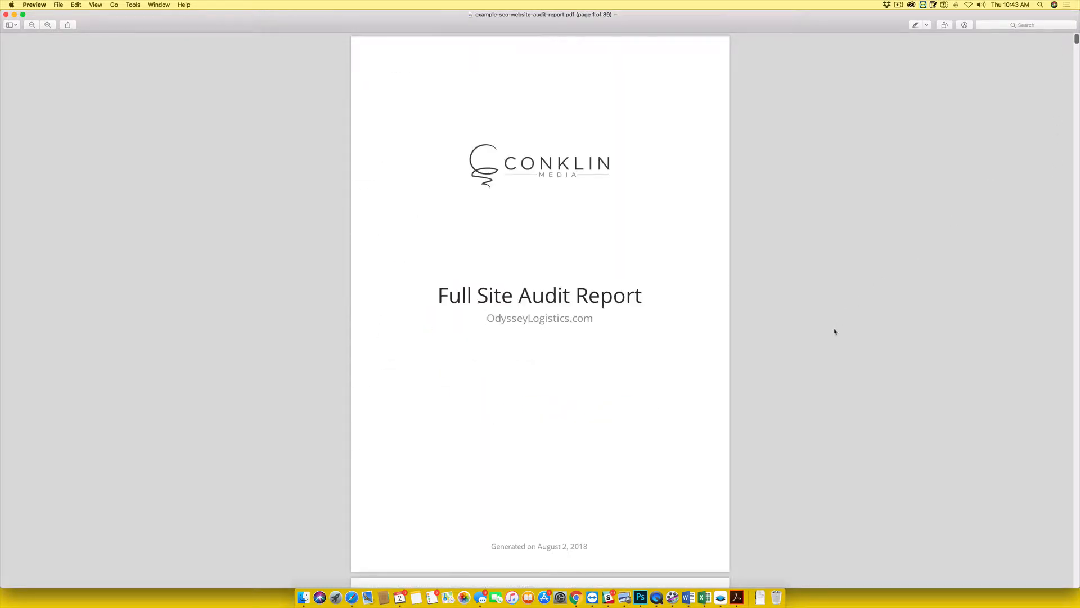
{"action": "scroll", "scroll_direction": "down", "scroll_amount": 3}
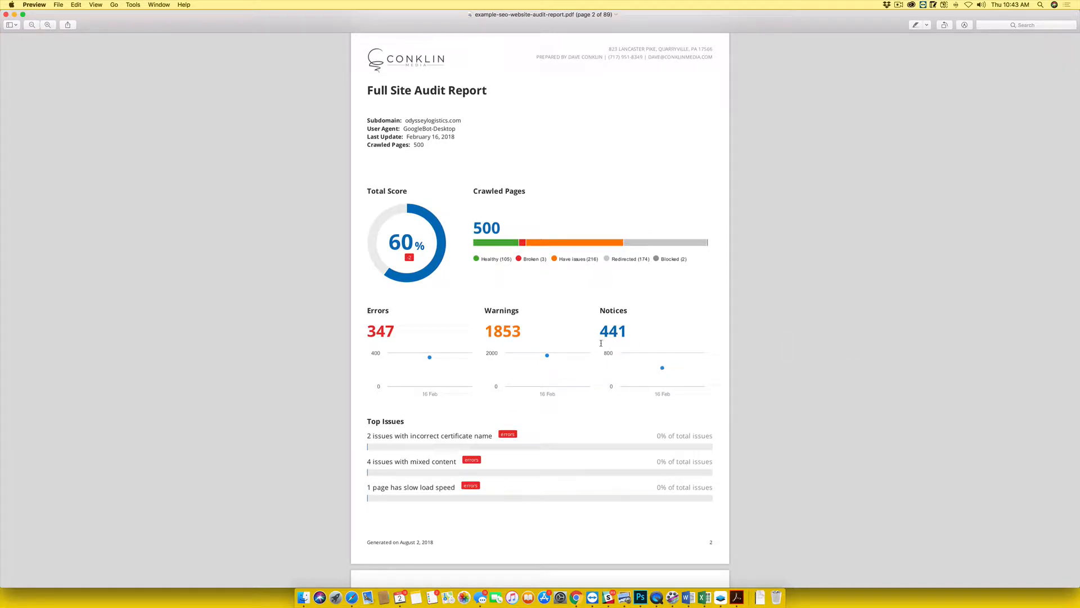
{"action": "scroll", "scroll_direction": "down", "scroll_amount": 3}
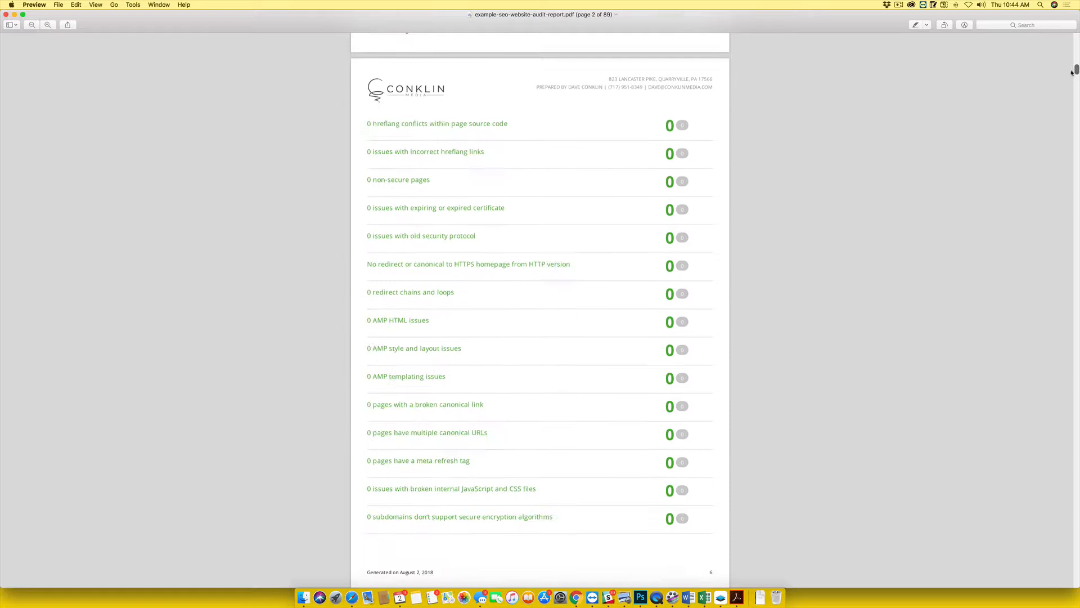
{"action": "scroll", "scroll_direction": "down", "scroll_amount": 3}
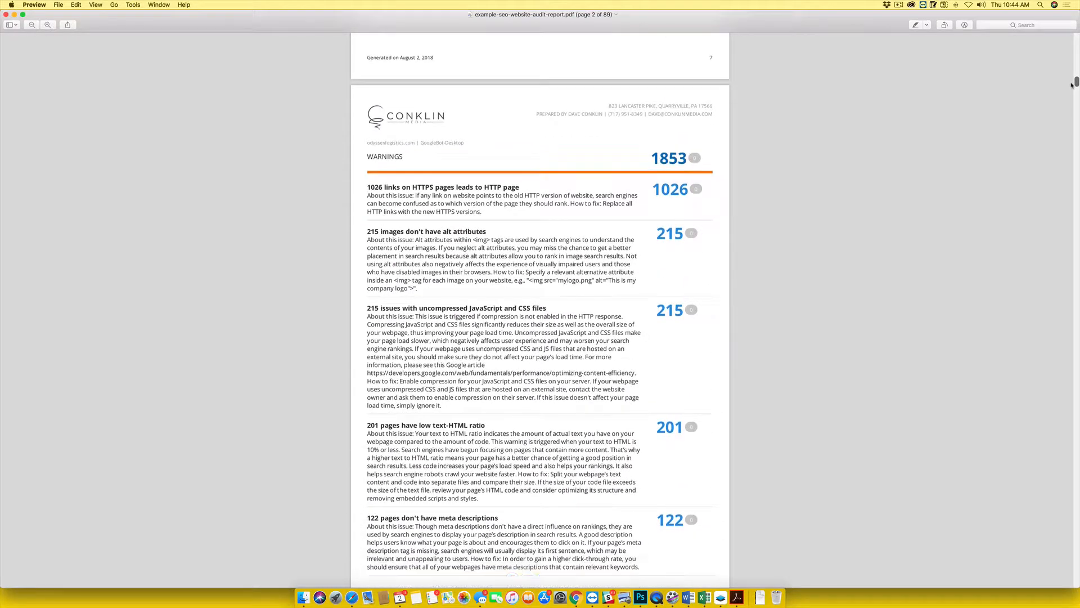
{"action": "scroll", "scroll_direction": "down", "scroll_amount": 3}
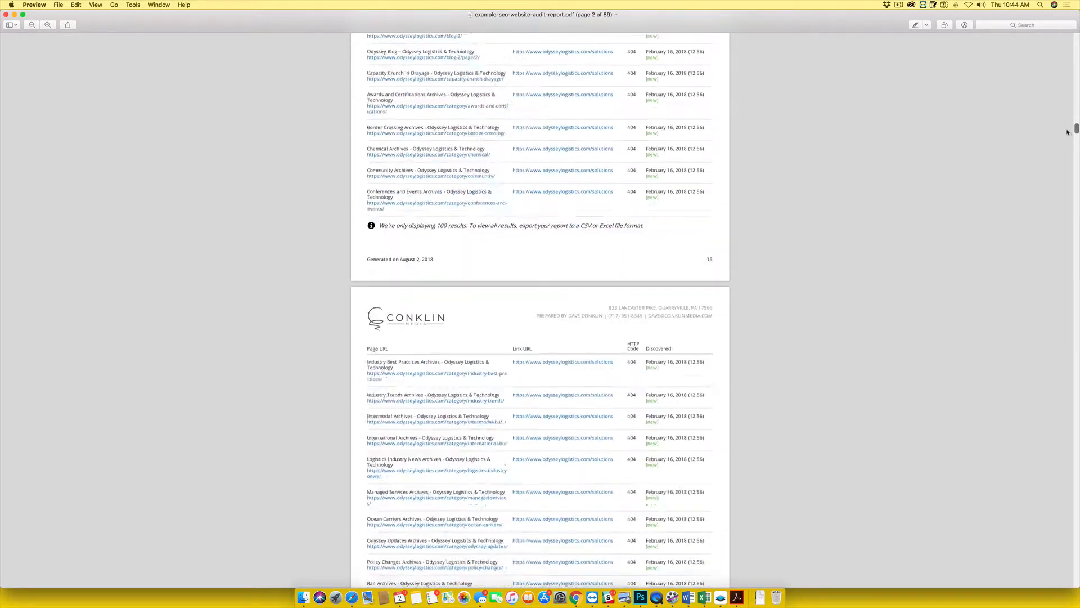
{"action": "scroll", "scroll_direction": "down", "scroll_amount": 3}
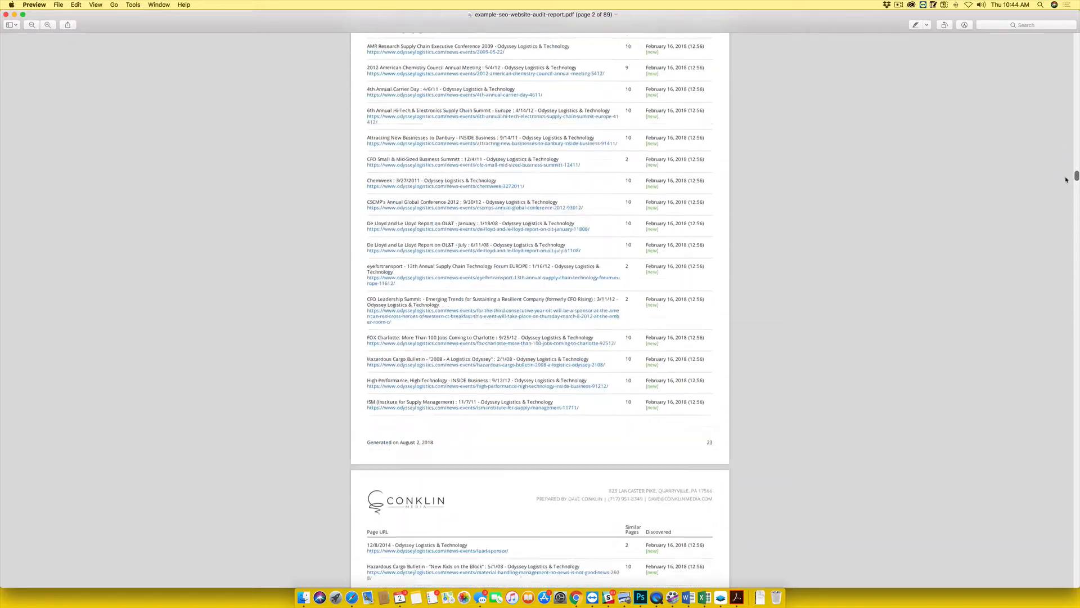
{"action": "scroll", "scroll_direction": "down", "scroll_amount": 3}
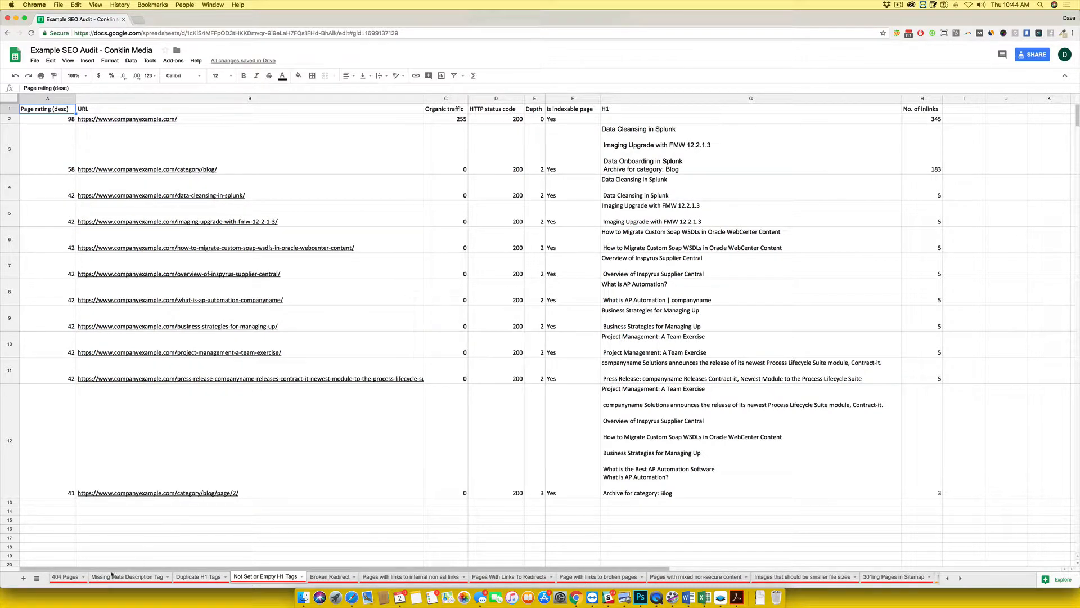
Step: Review the 404 Pages, Missing Meta Description, Duplicate H1 and Empty H1 sheets
{"action": "left_click", "coordinate": [65, 576]}
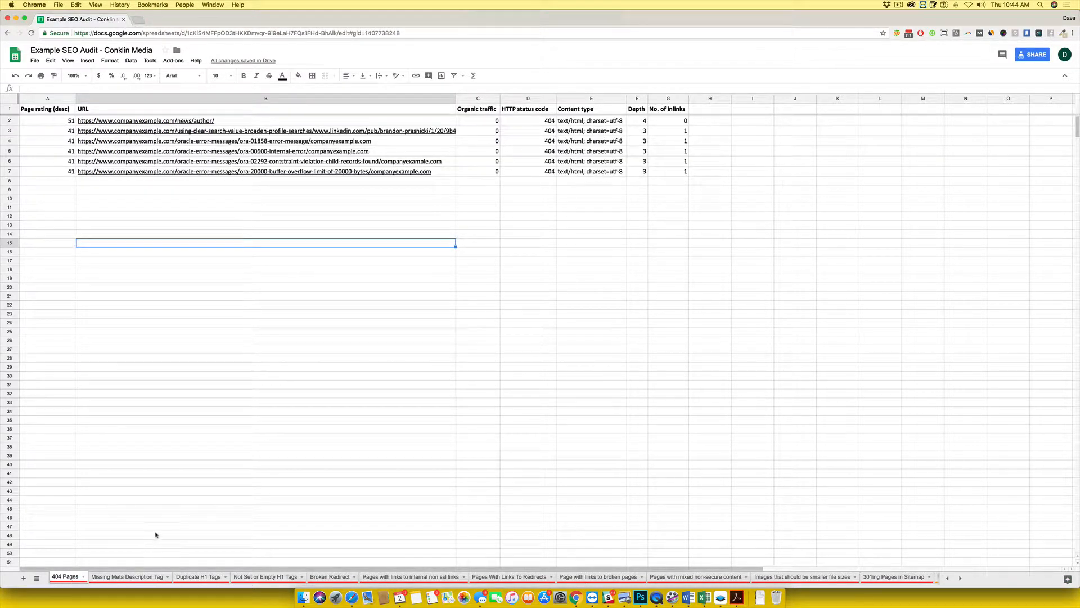
{"action": "left_click", "coordinate": [266, 234]}
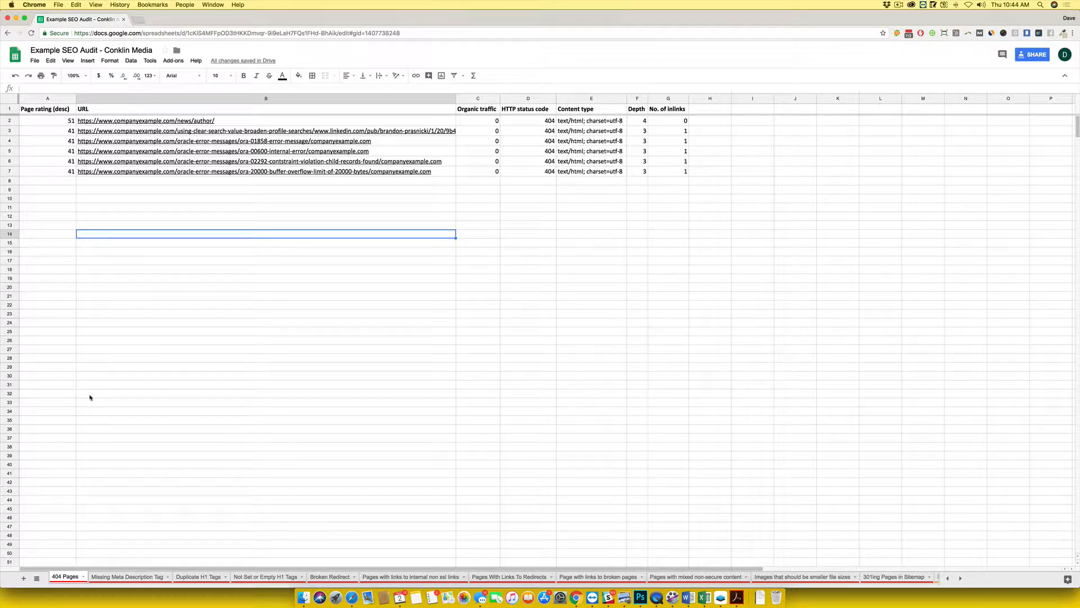
{"action": "left_click", "coordinate": [128, 576]}
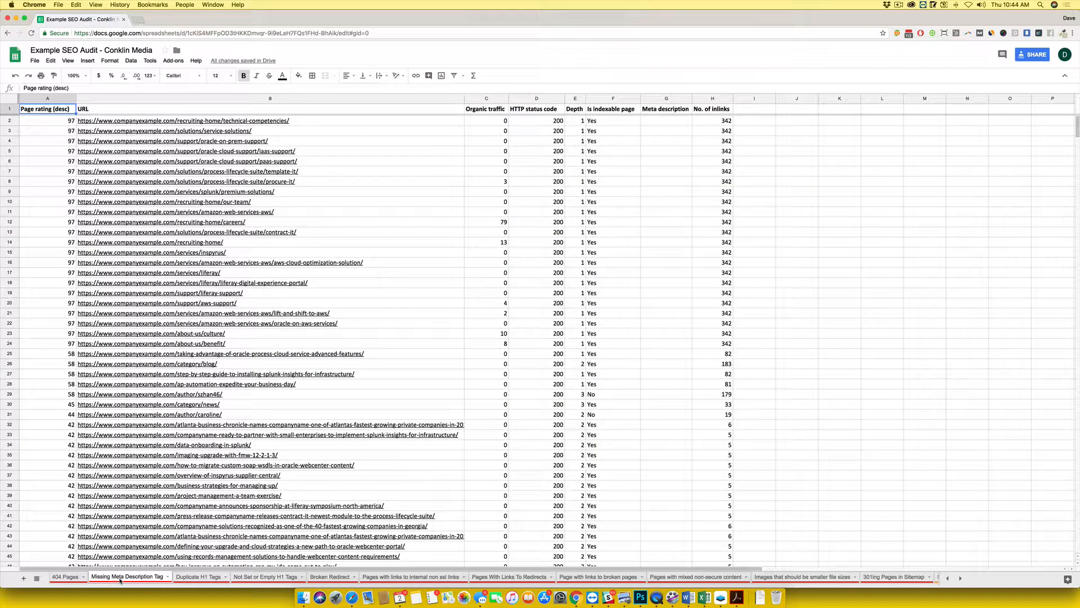
{"action": "left_click", "coordinate": [199, 576]}
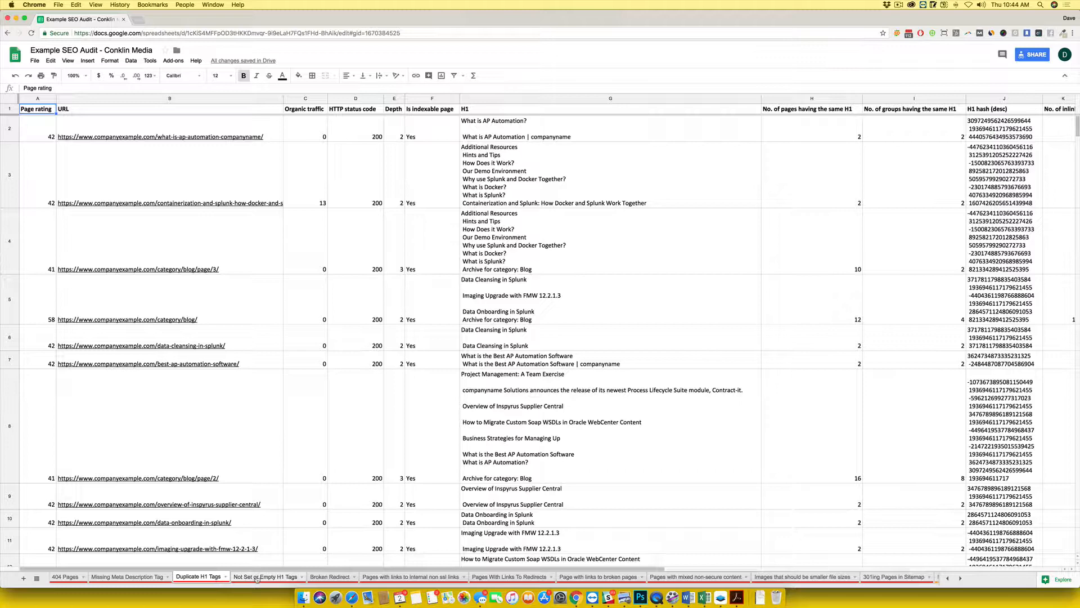
{"action": "left_click", "coordinate": [266, 576]}
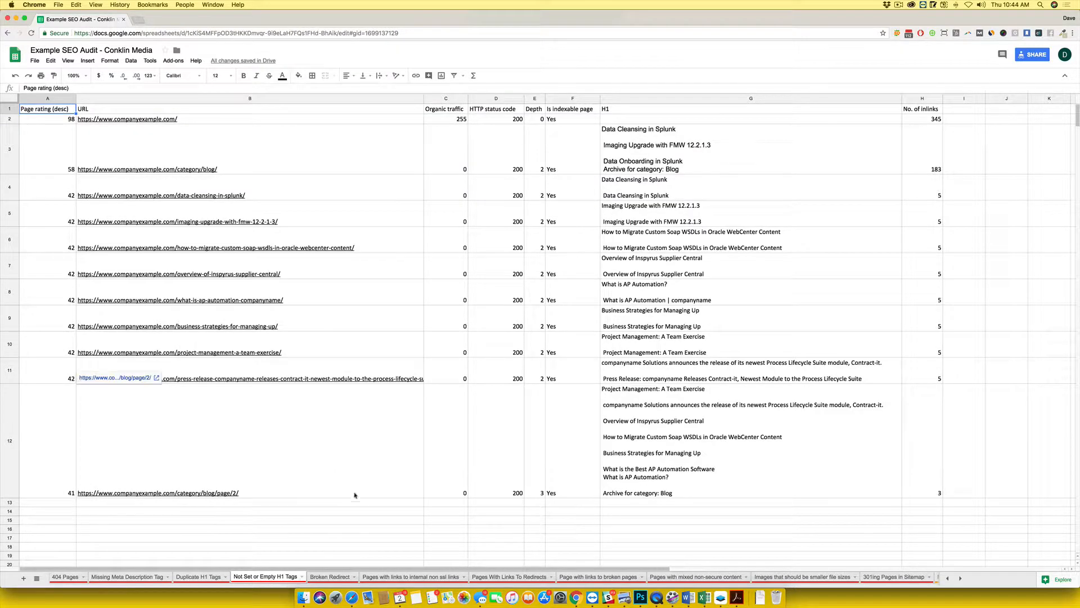
Step: Review the non-SSL links and NOINDEX'd Pages sheets, then return to the PDF report
{"action": "left_click", "coordinate": [410, 576]}
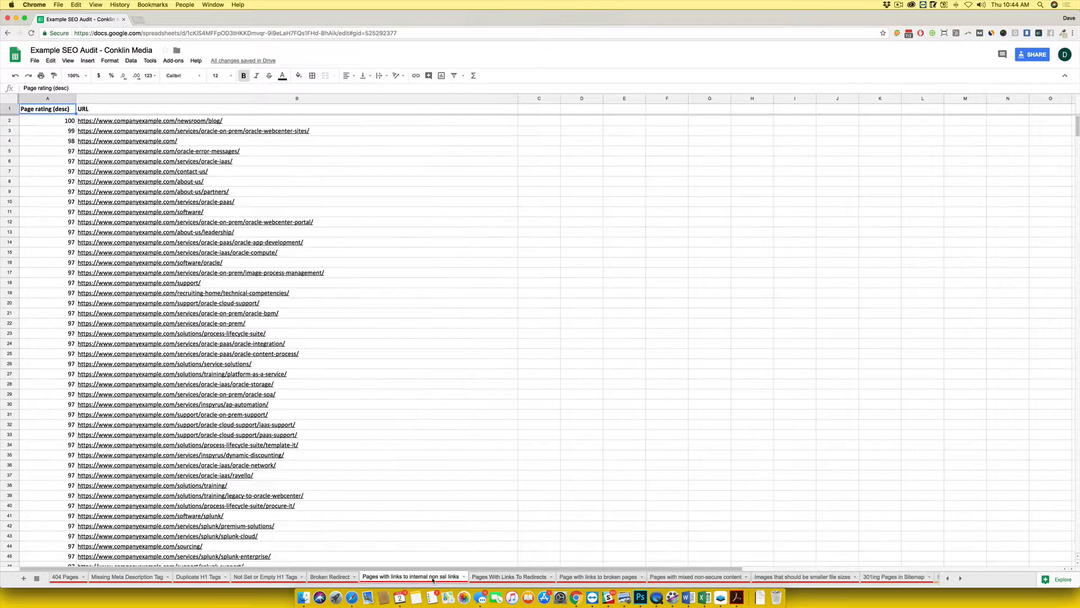
{"action": "left_click", "coordinate": [959, 576]}
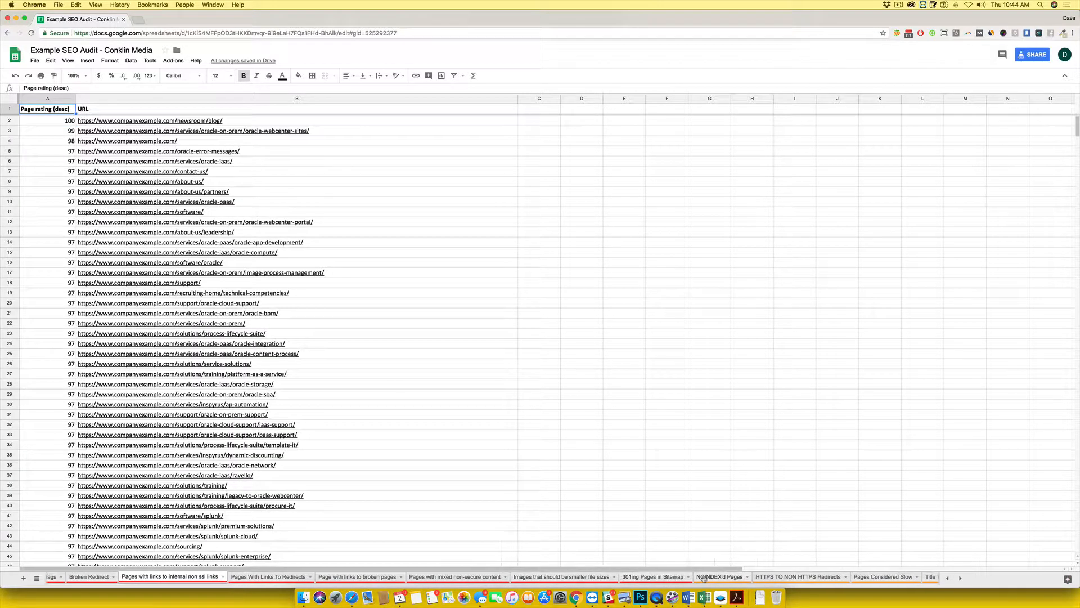
{"action": "left_click", "coordinate": [719, 576]}
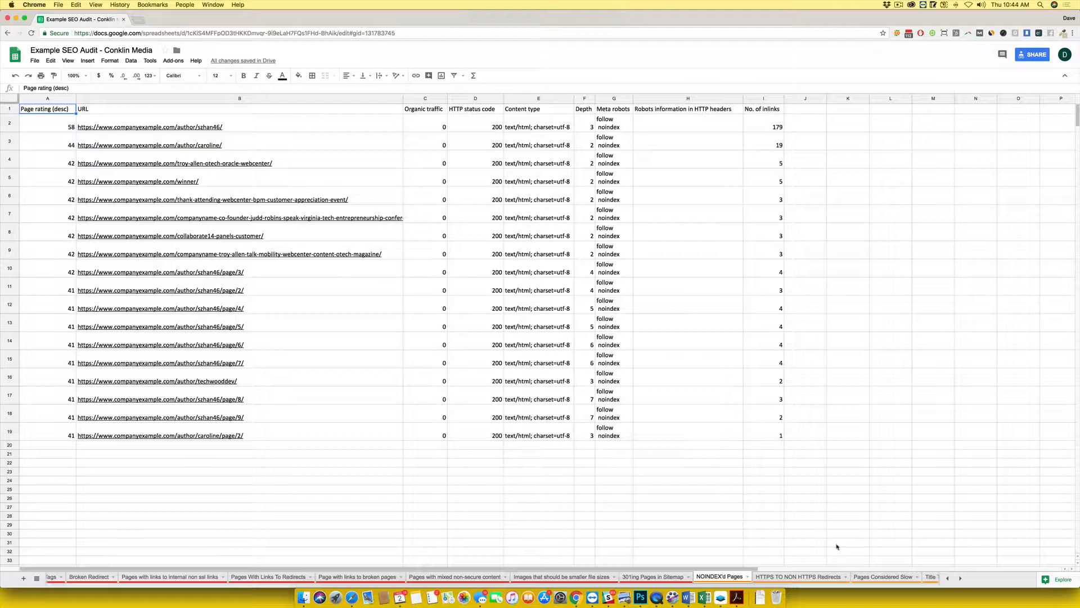
{"action": "left_click", "coordinate": [798, 576]}
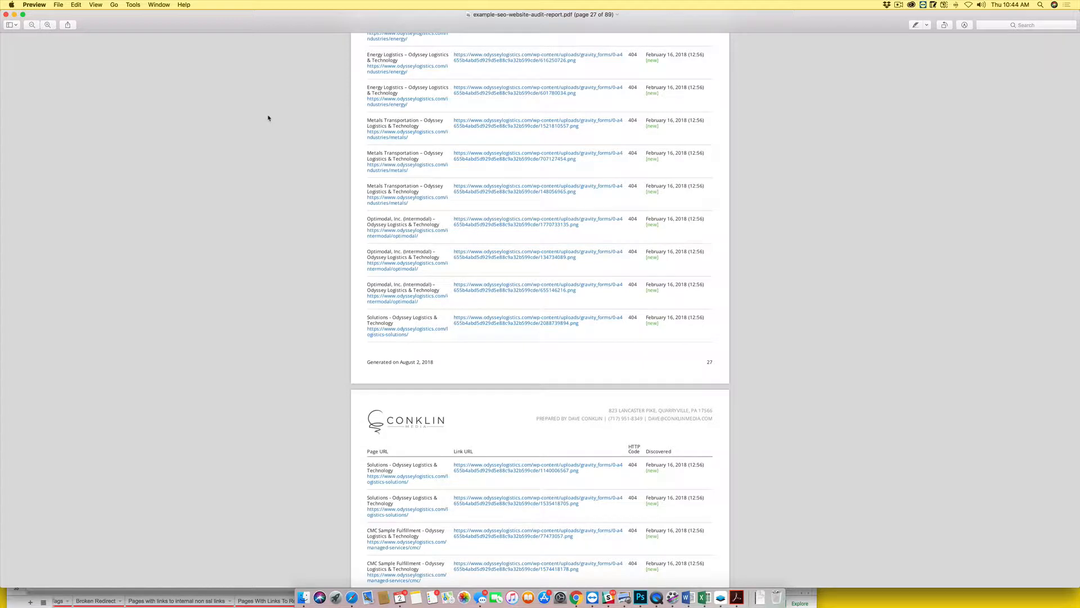
{"action": "mouse_move", "coordinate": [375, 278]}
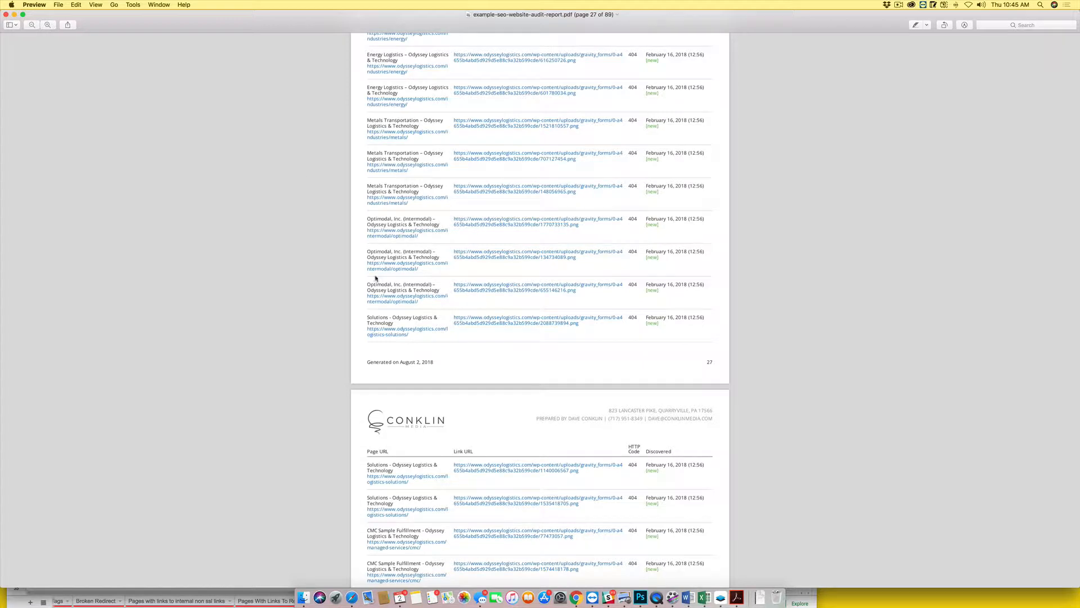
{"action": "mouse_move", "coordinate": [194, 567]}
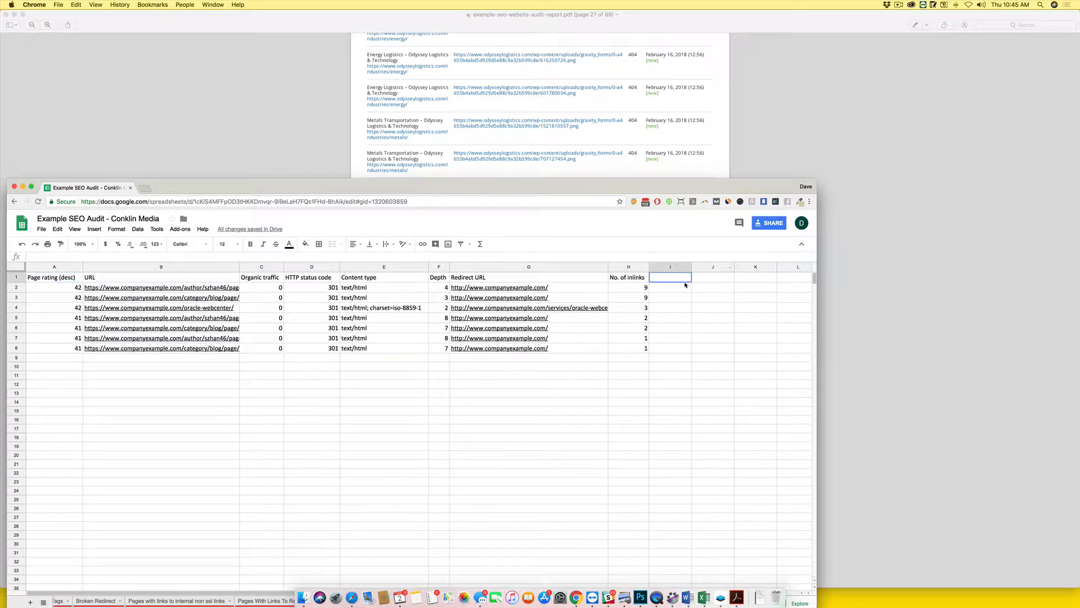
Step: Add an 'Assigned TO' column header and enter Sarah as an assignee
{"action": "type", "text": "A"}
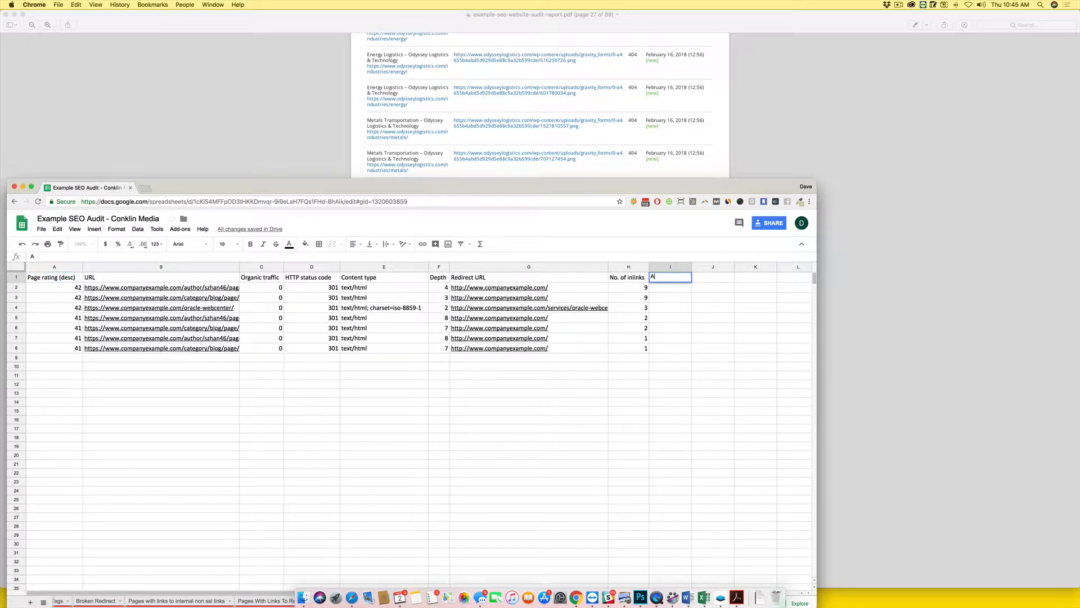
{"action": "type", "text": "Assigned TO"}
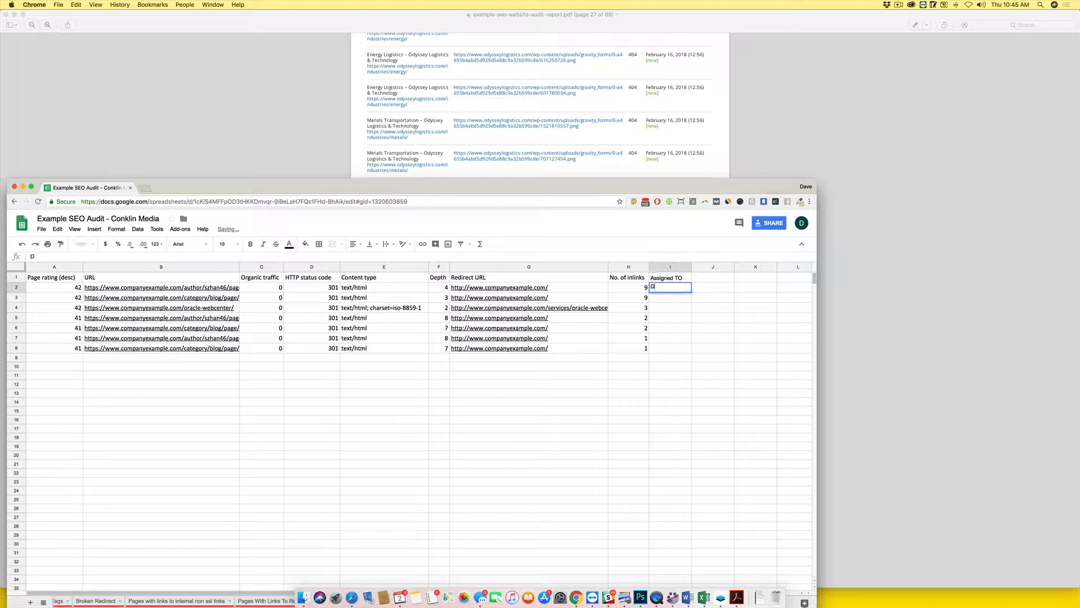
{"action": "type", "text": "Sarah"}
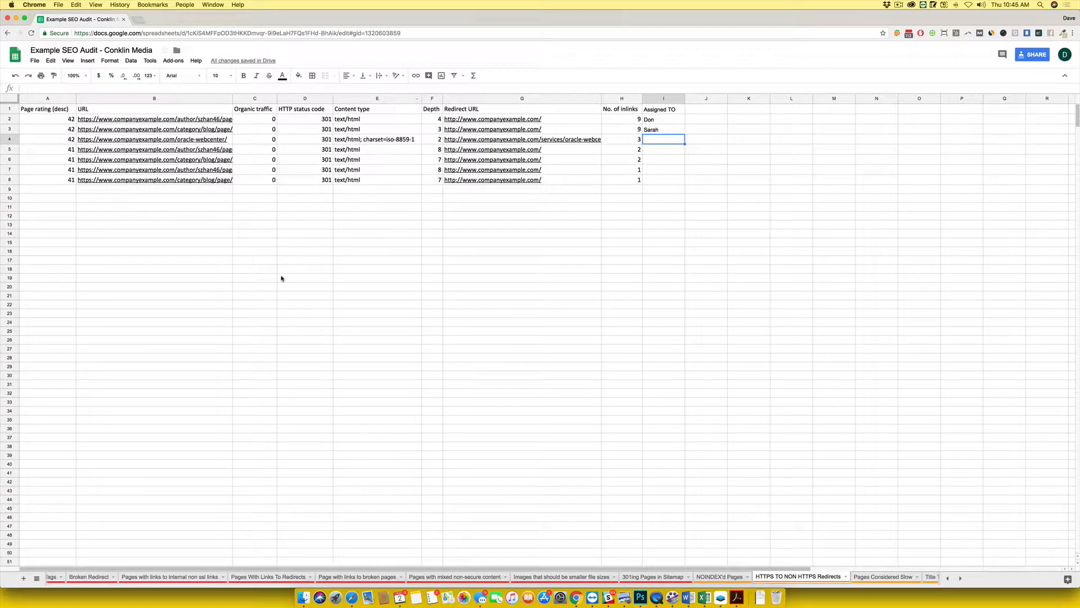
{"action": "mouse_move", "coordinate": [176, 489]}
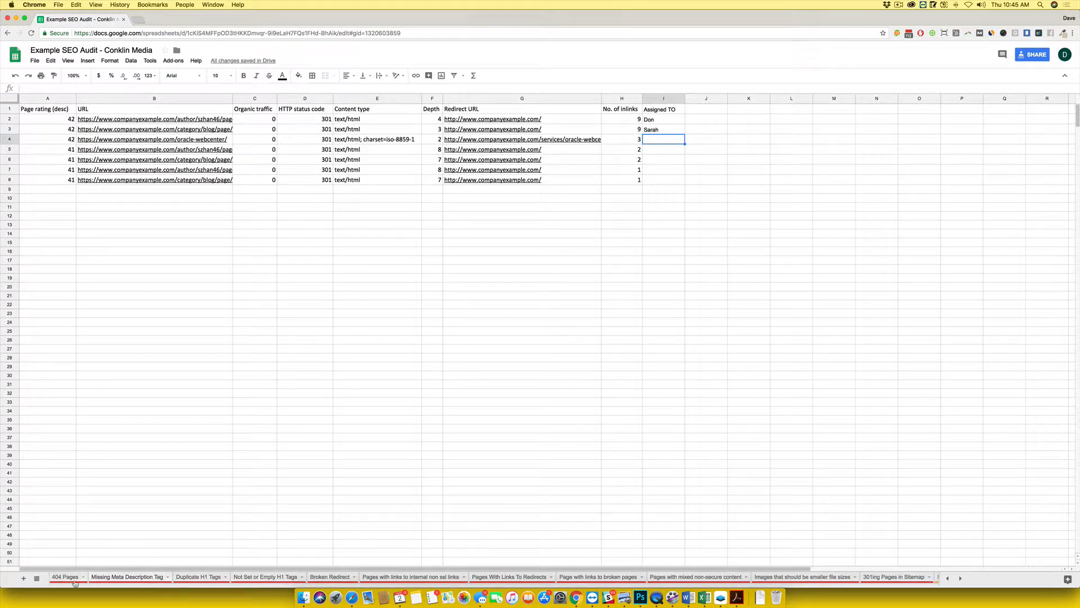
Step: Review the 404, meta description, H1 and non-SSL links sheets again, then return to the PDF
{"action": "left_click", "coordinate": [65, 576]}
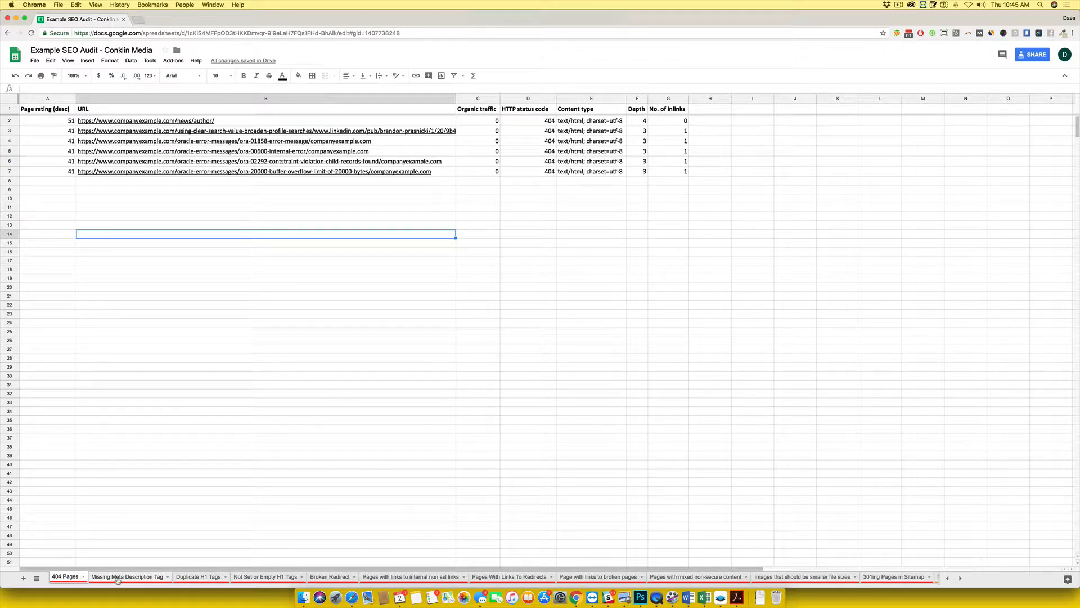
{"action": "left_click", "coordinate": [128, 576]}
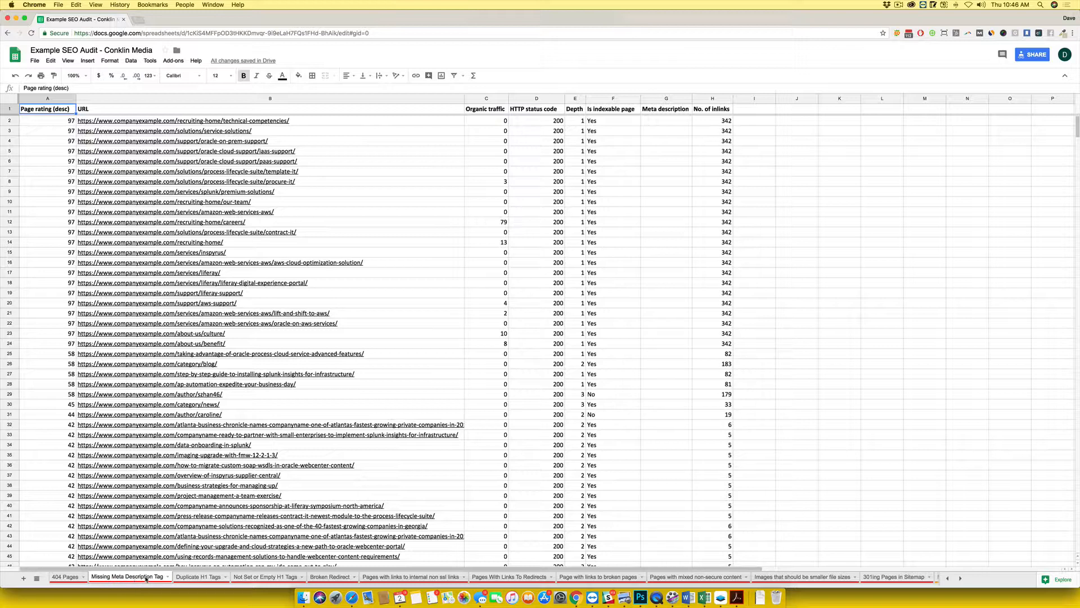
{"action": "left_click", "coordinate": [199, 576]}
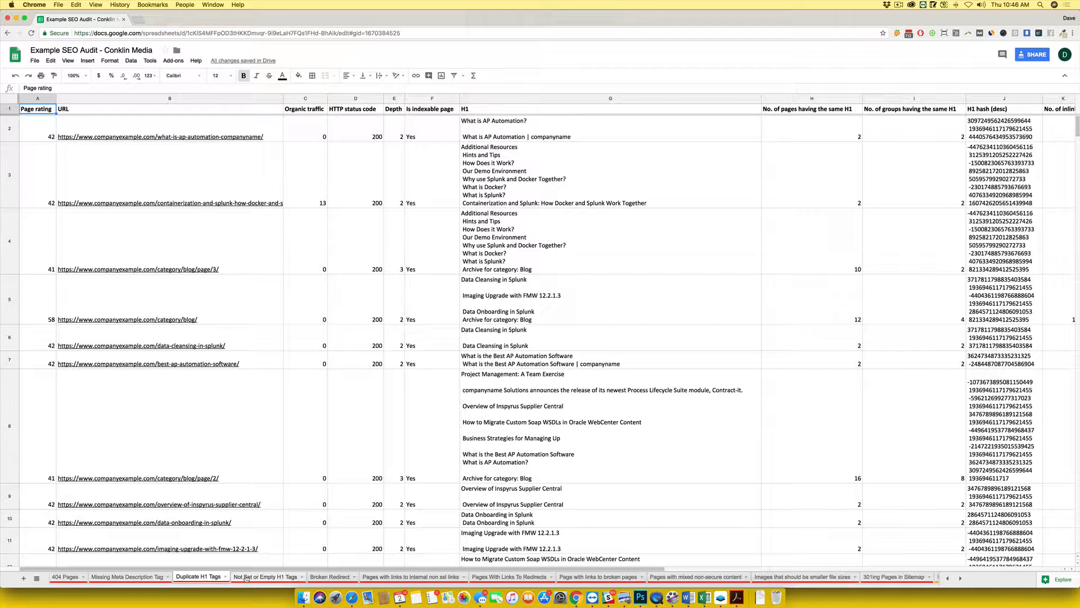
{"action": "left_click", "coordinate": [265, 576]}
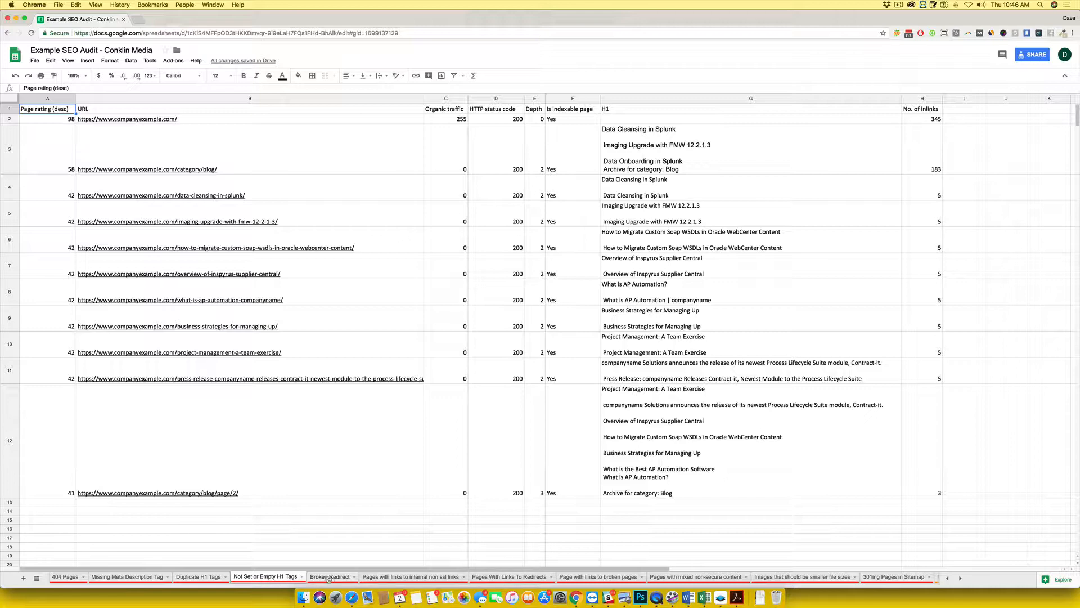
{"action": "left_click", "coordinate": [412, 576]}
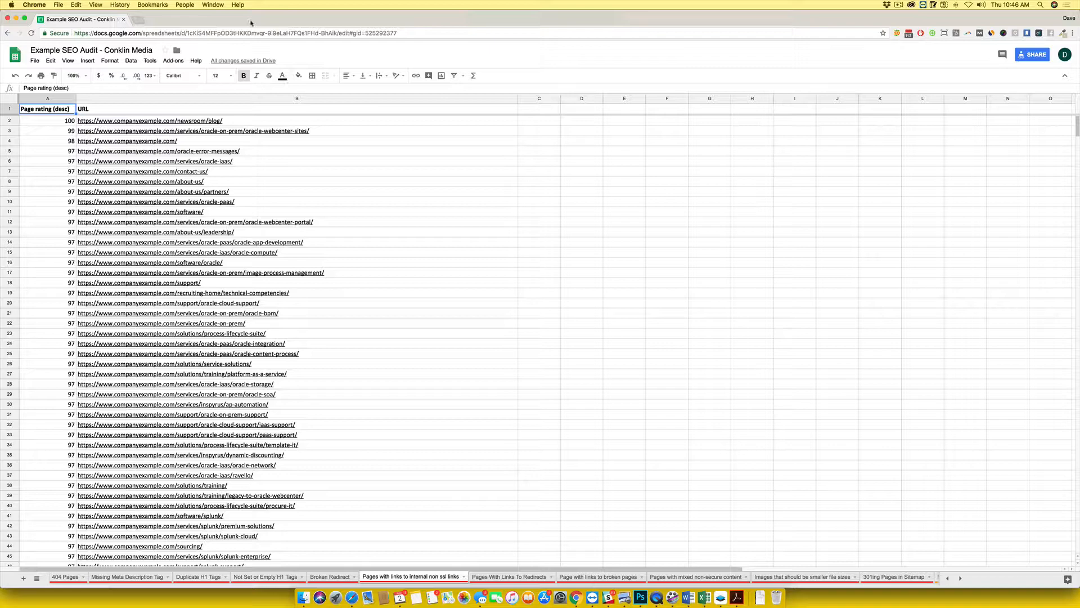
{"action": "left_click", "coordinate": [737, 597]}
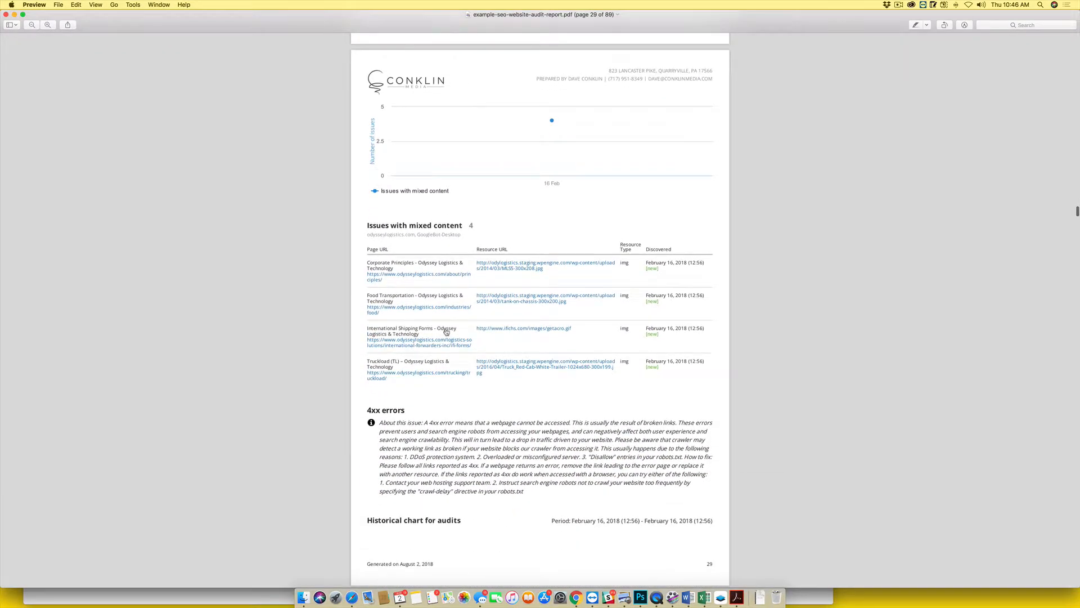
Step: Scroll the report from page 29 to the duplicate title tags section on page 30
{"action": "scroll", "scroll_direction": "down", "scroll_amount": 3}
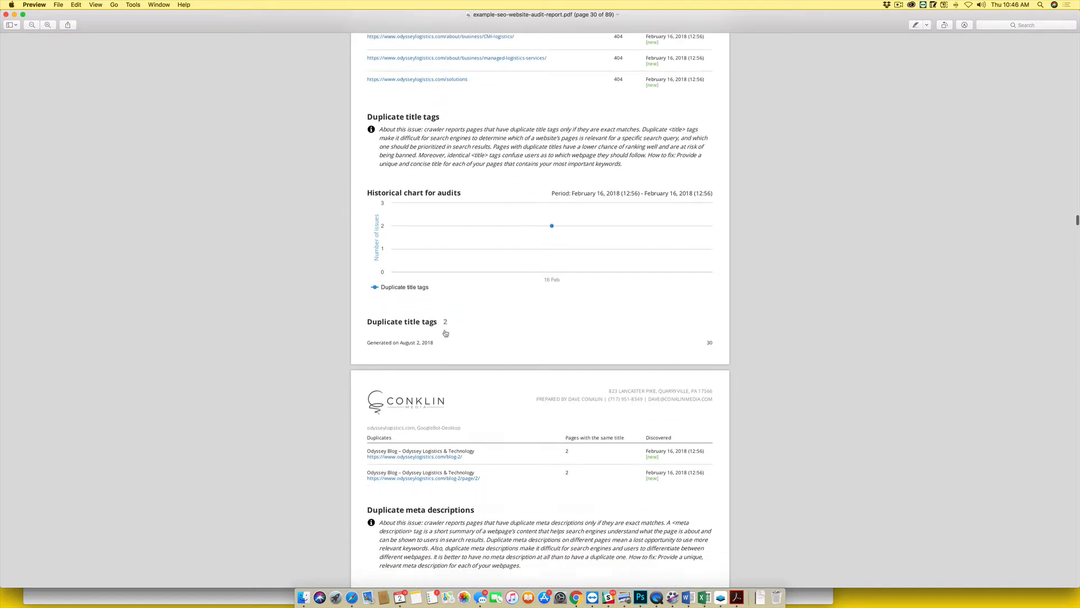
{"action": "scroll", "scroll_direction": "down", "scroll_amount": 3}
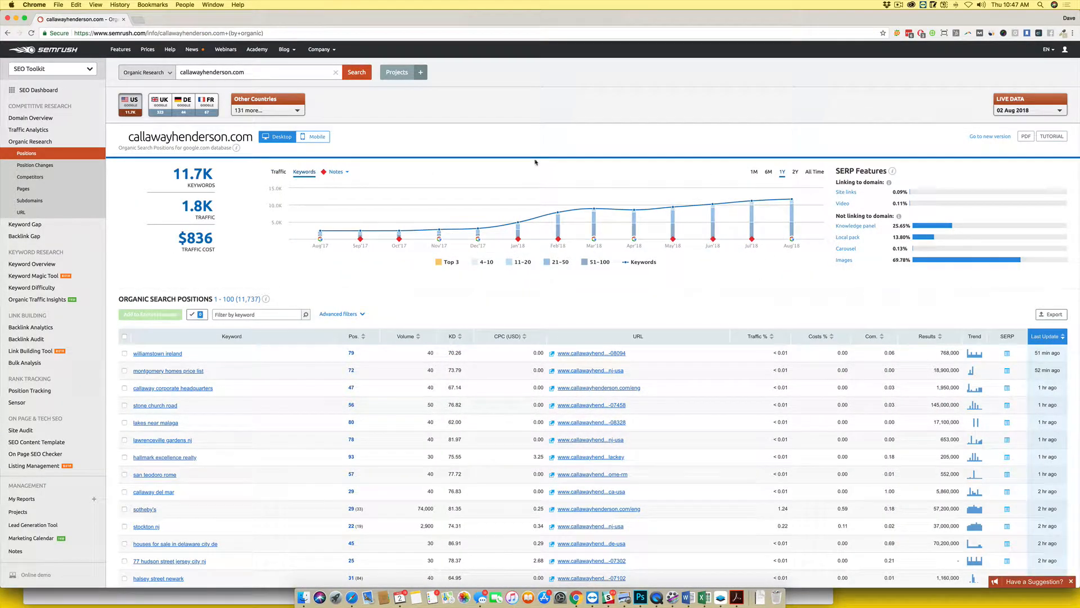
{"action": "mouse_move", "coordinate": [558, 221]}
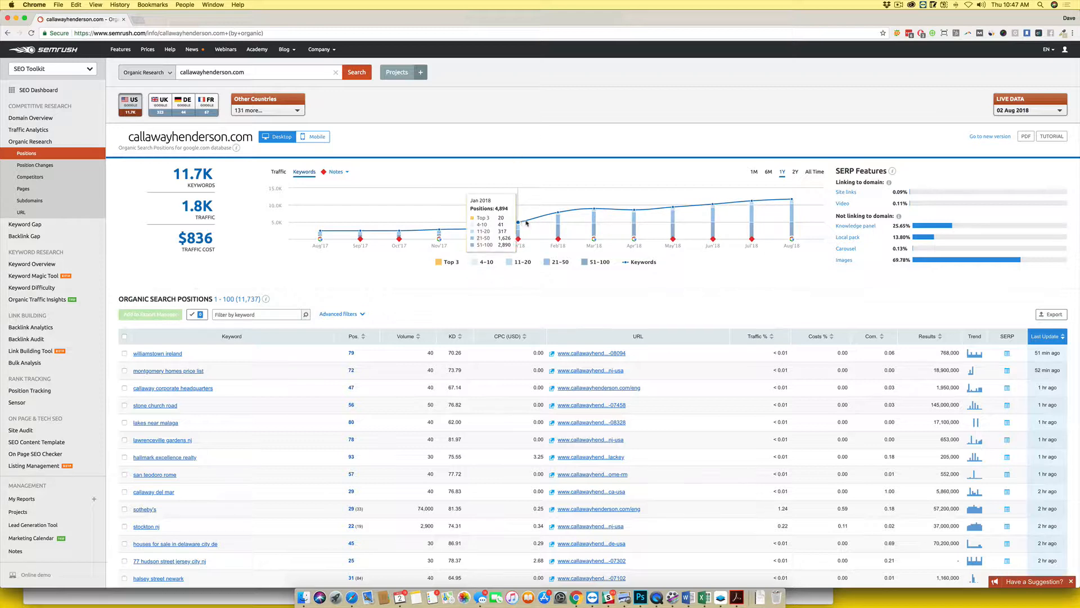
{"action": "mouse_move", "coordinate": [792, 200]}
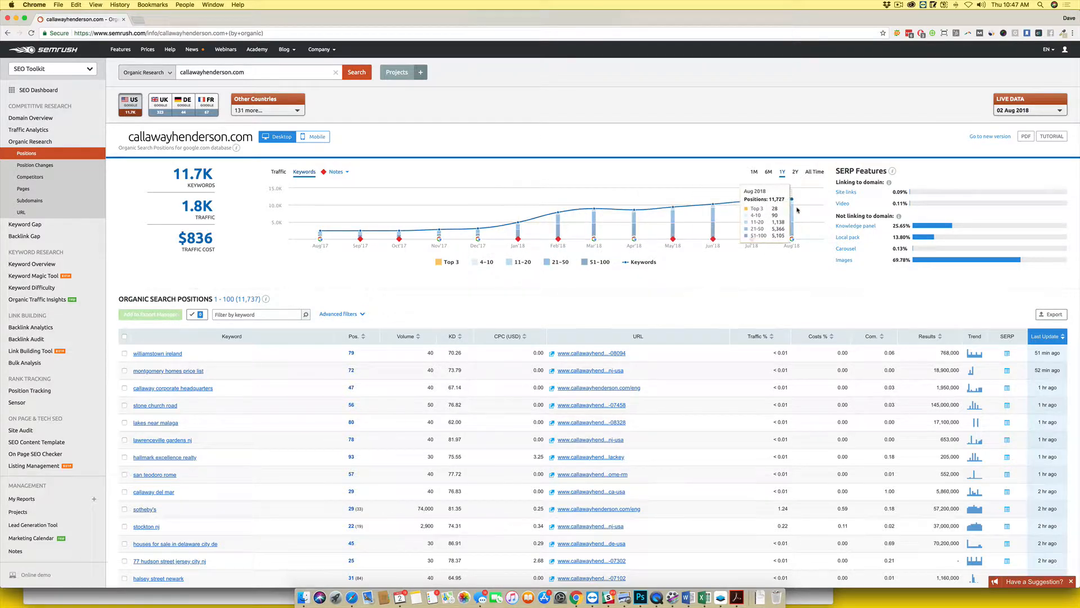
{"action": "mouse_move", "coordinate": [518, 221]}
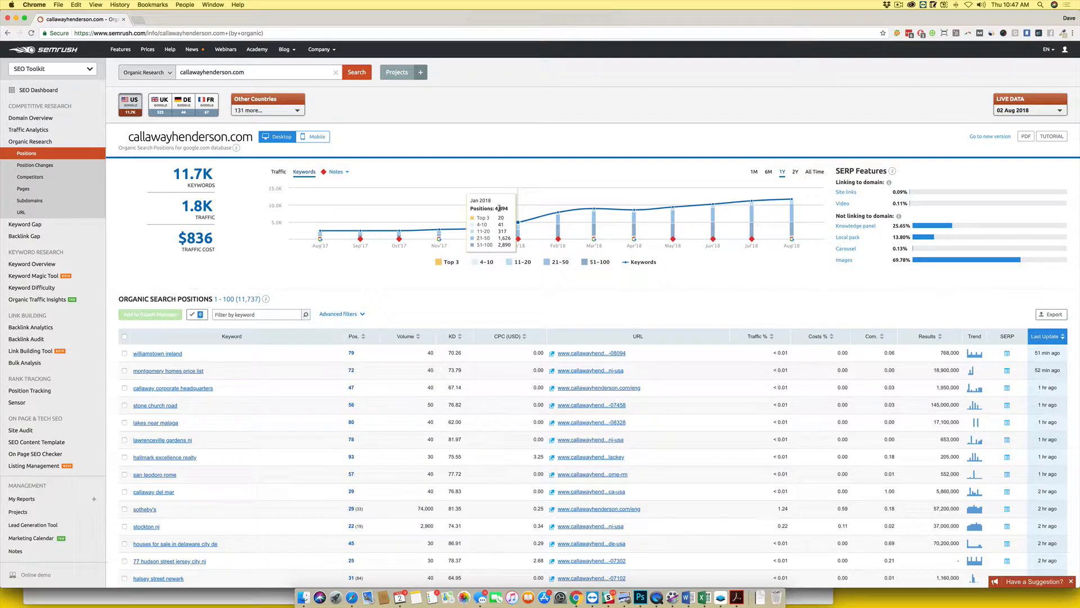
{"action": "mouse_move", "coordinate": [791, 198]}
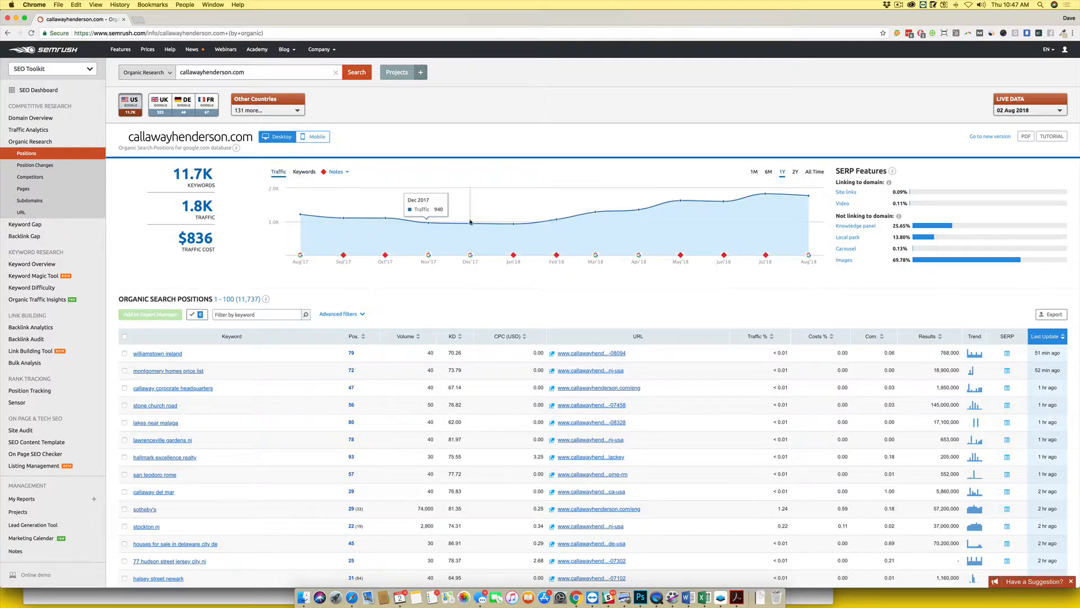
{"action": "mouse_move", "coordinate": [513, 224]}
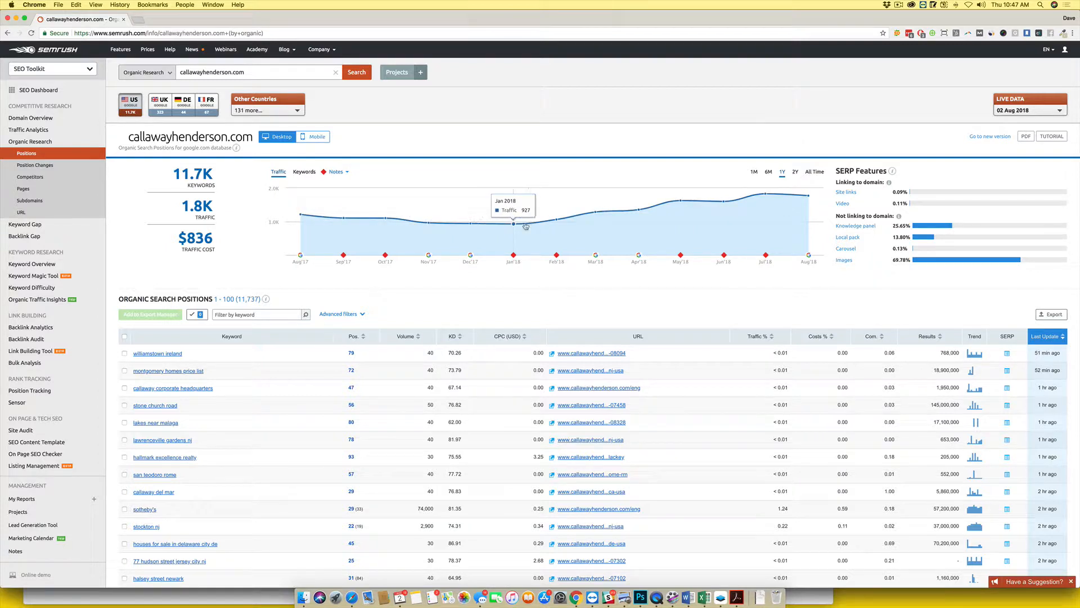
{"action": "mouse_move", "coordinate": [597, 210]}
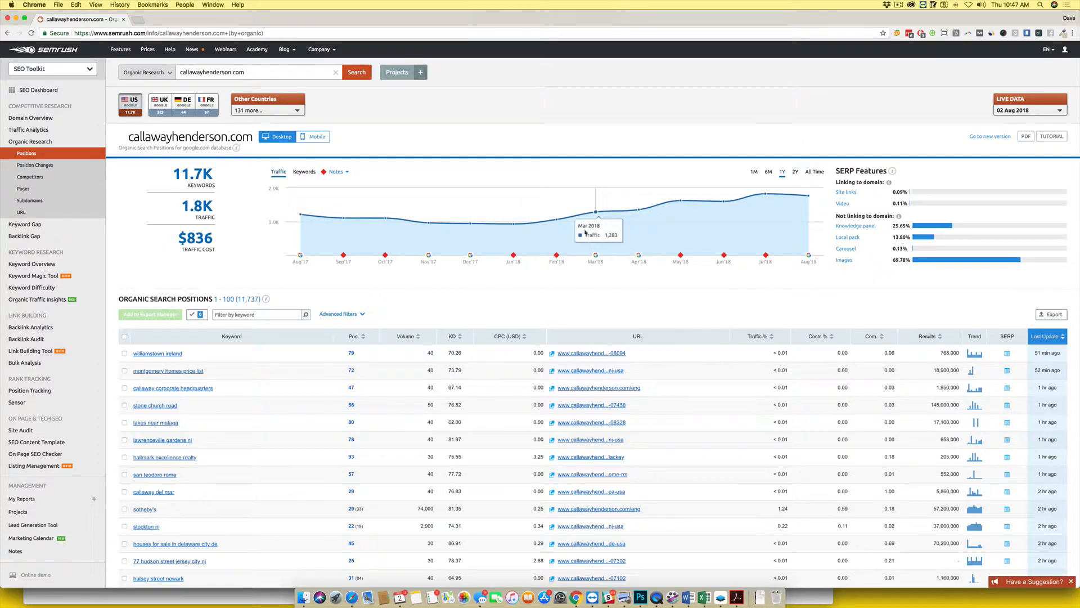
{"action": "mouse_move", "coordinate": [555, 218]}
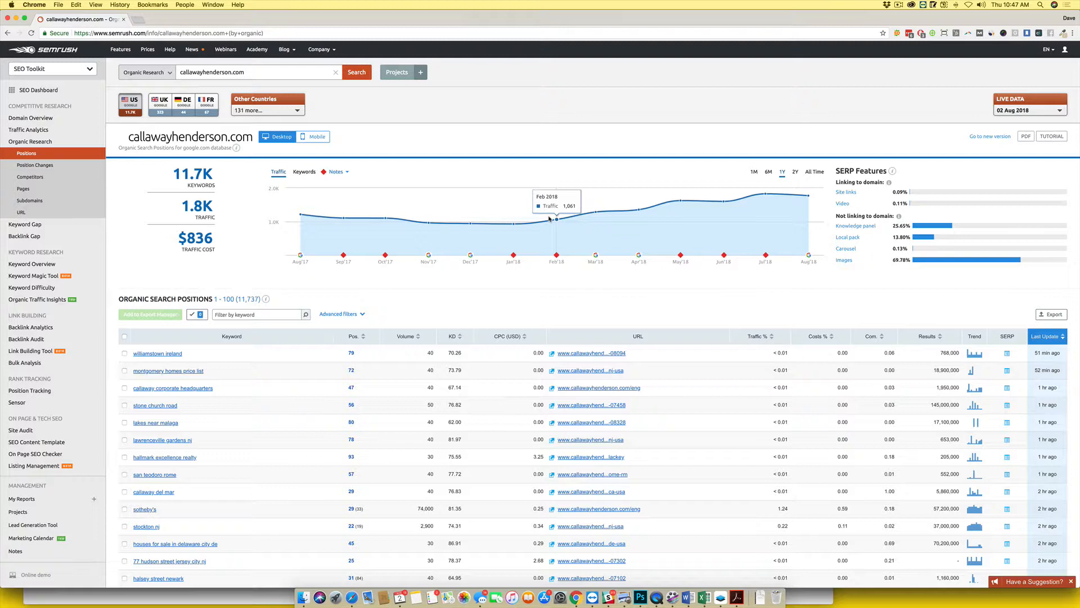
{"action": "mouse_move", "coordinate": [722, 213]}
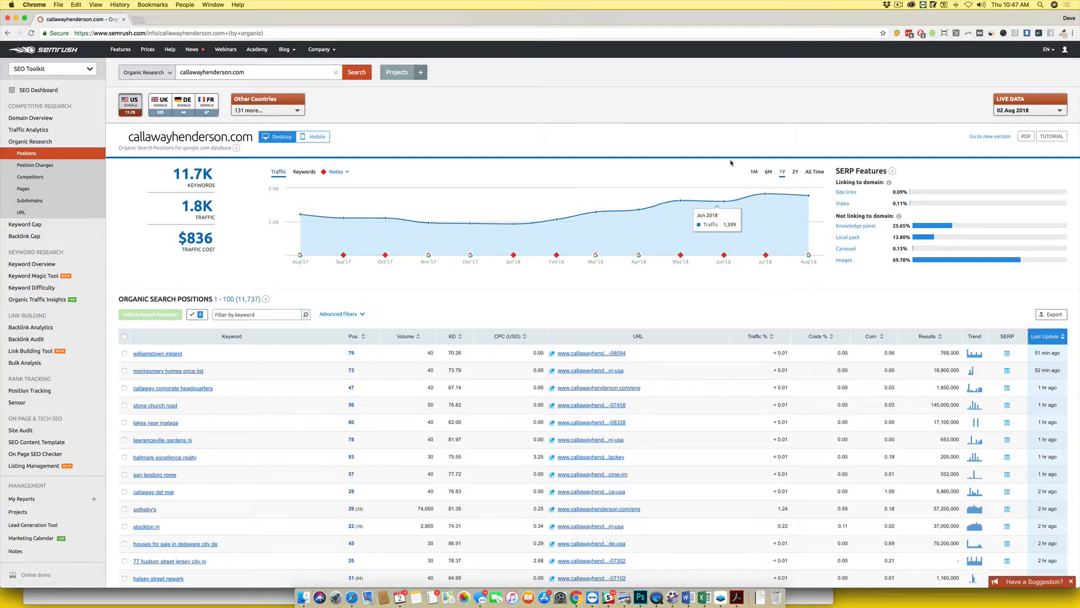